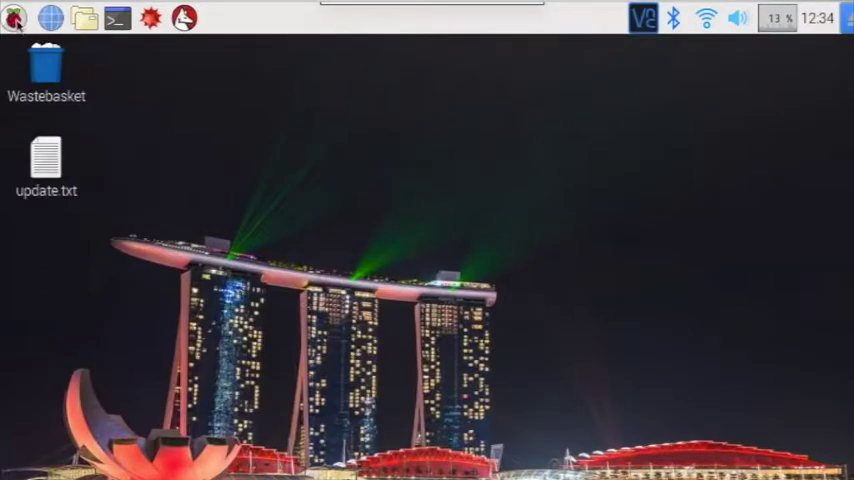
# Step: Open Raspberry Pi Configuration from the main menu and view its Interfaces tab
pyautogui.click(14, 18)
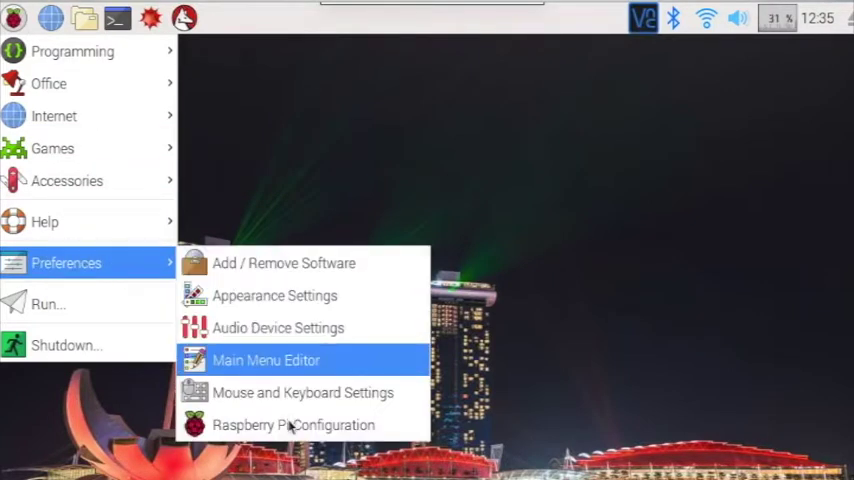
pyautogui.click(293, 424)
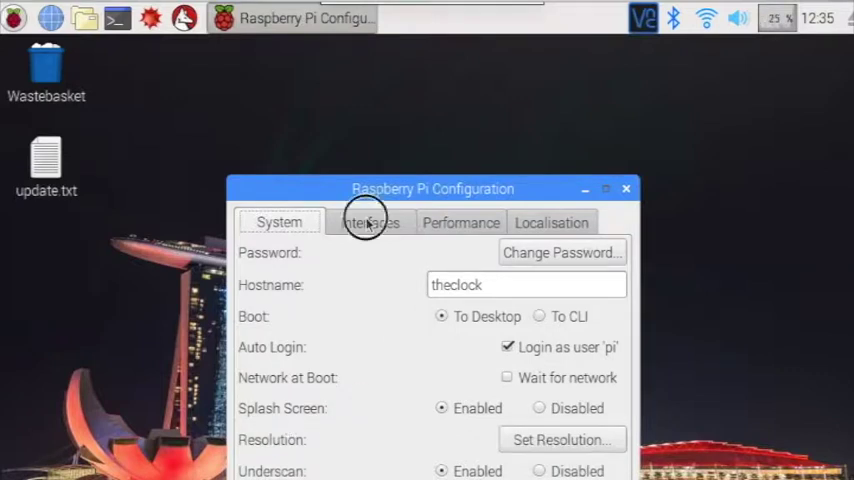
pyautogui.click(370, 222)
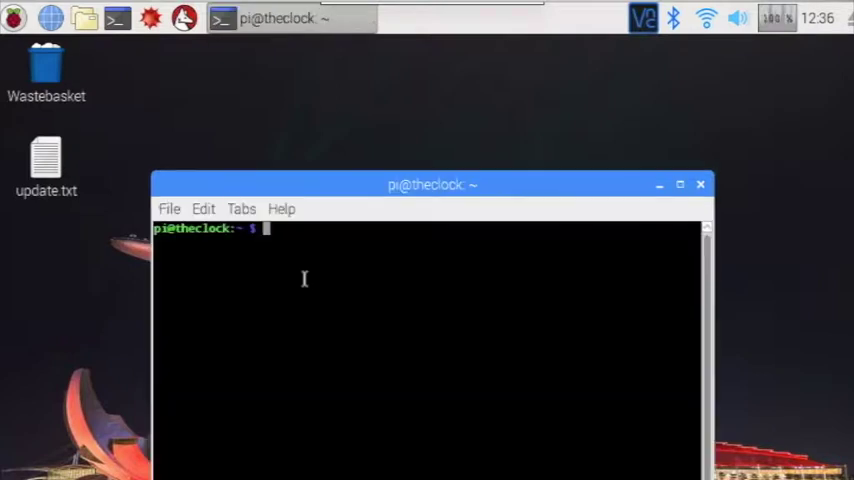
# Step: Run raspi-config and answer the serial login-shell question
pyautogui.write('raspi-config')
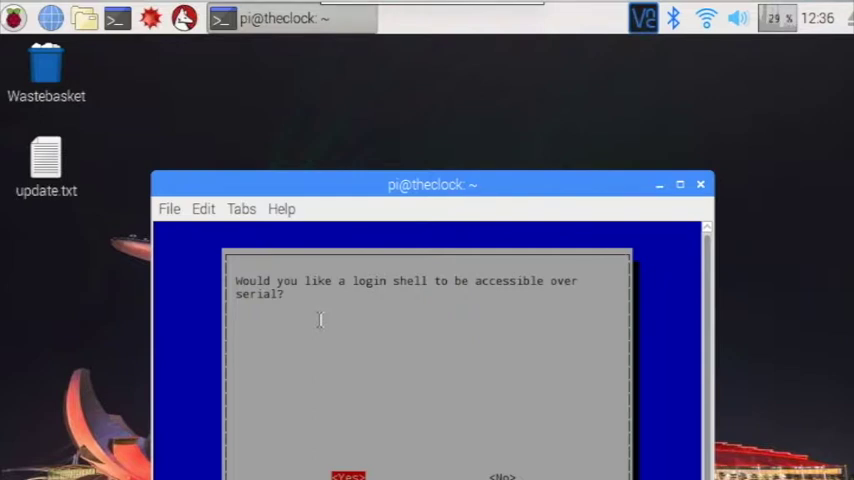
pyautogui.click(348, 476)
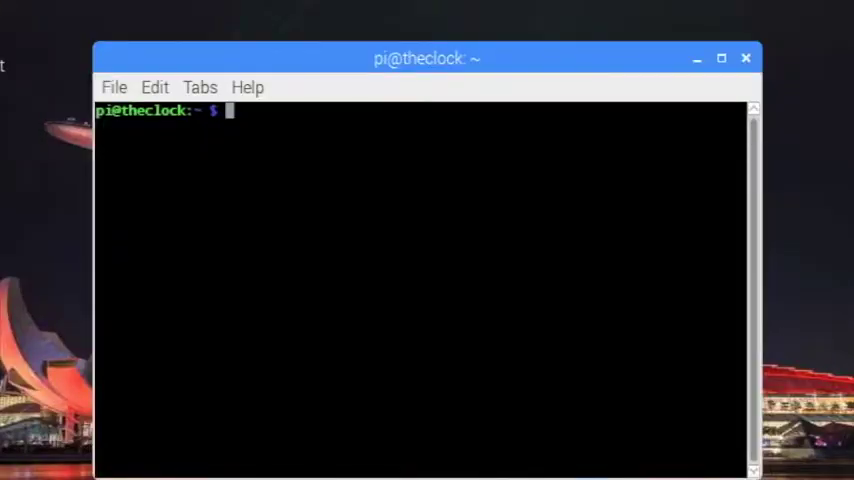
# Step: Change to /boot and print config.txt with cat, showing enable_uart=0
pyautogui.write('cd /boot')
pyautogui.write('ls')
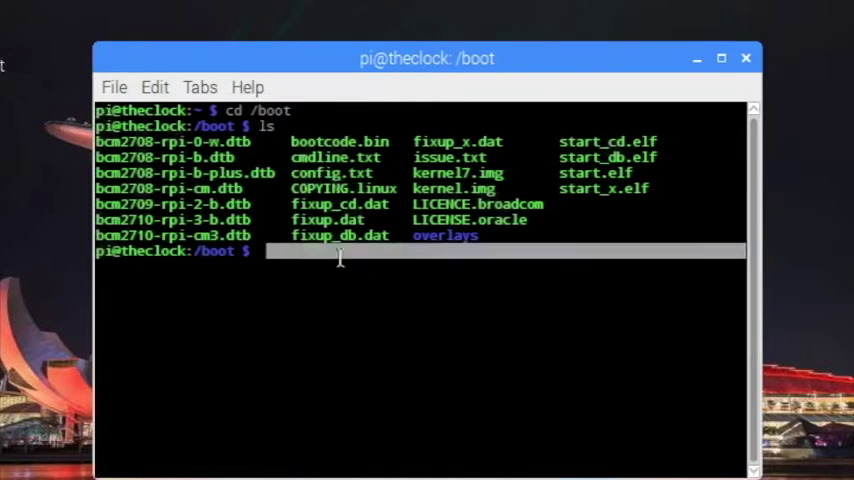
pyautogui.write('cat')
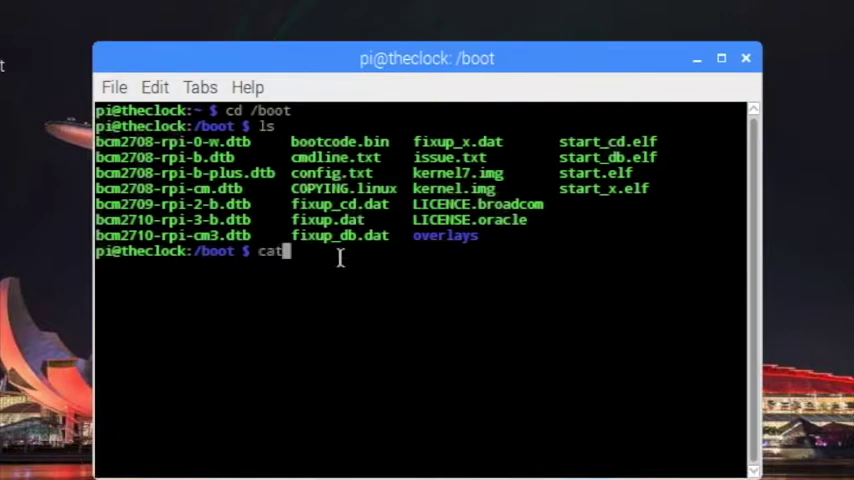
pyautogui.write('conf')
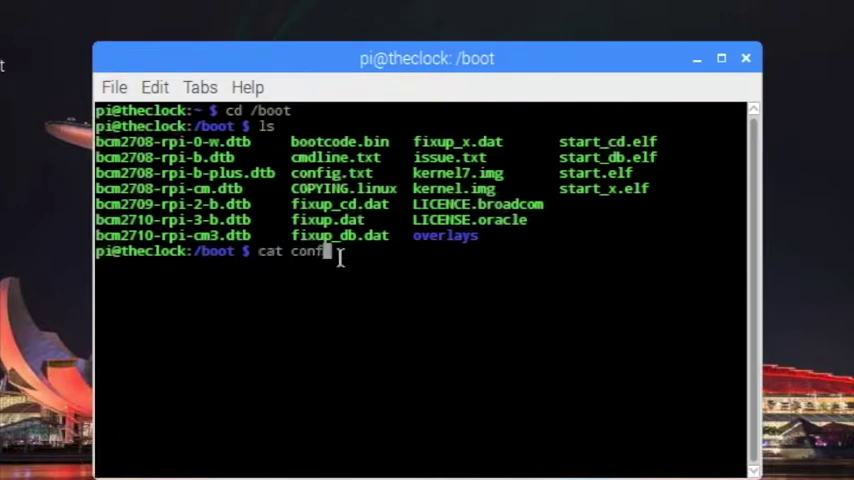
pyautogui.write('ig.txt')
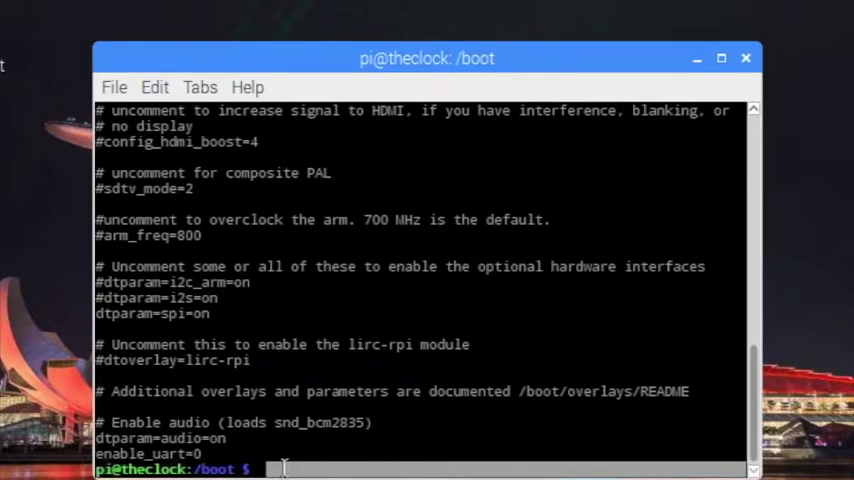
# Step: Open config.txt with pico and scroll down past the HDMI settings
pyautogui.write('pico c')
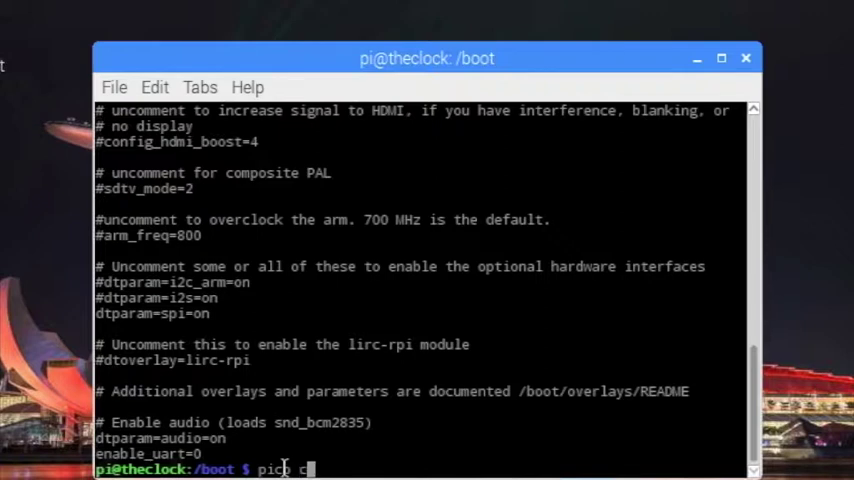
pyautogui.write('onfig')
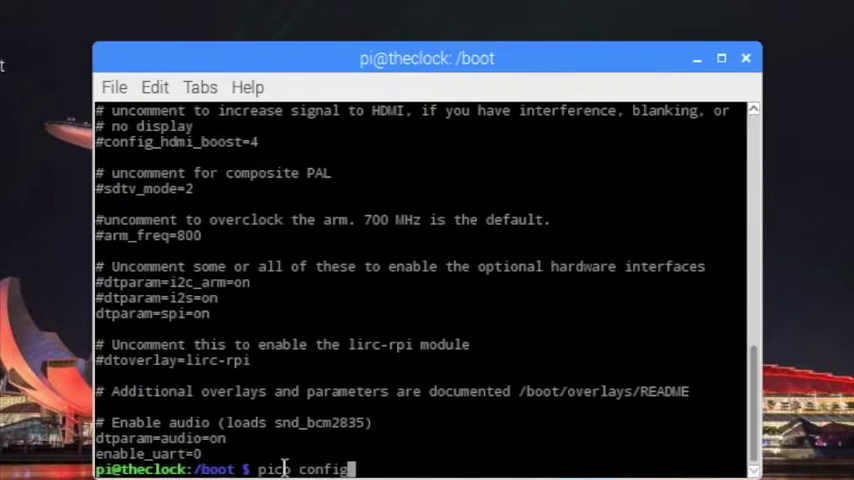
pyautogui.write('.txt')
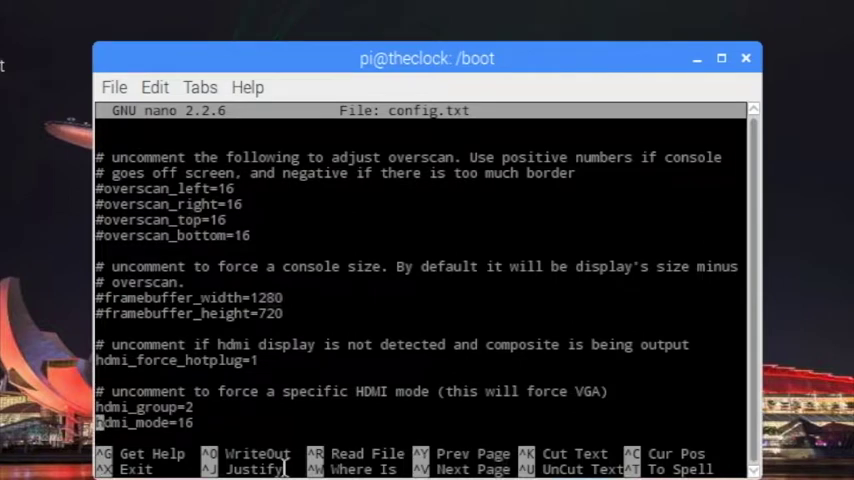
pyautogui.scroll(-3)
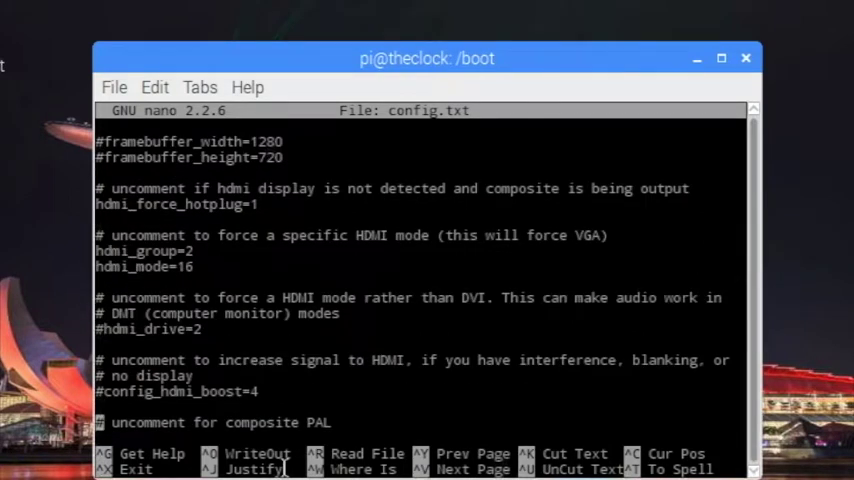